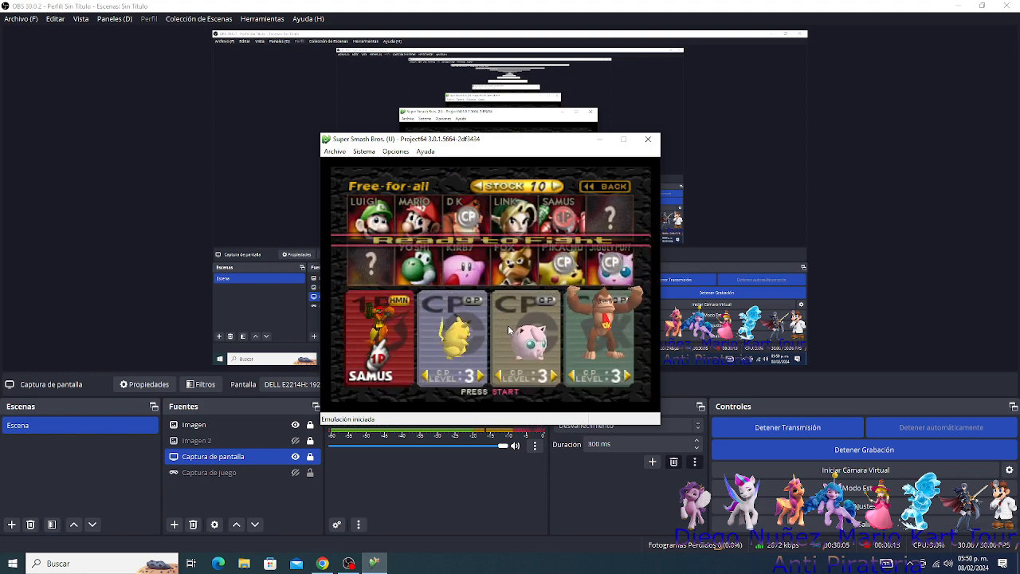
Confirm the free-for-all lineup of Samus versus CPU Pikachu, Jigglypuff and Donkey Kong and start.
{"action": "key", "text": "enter"}
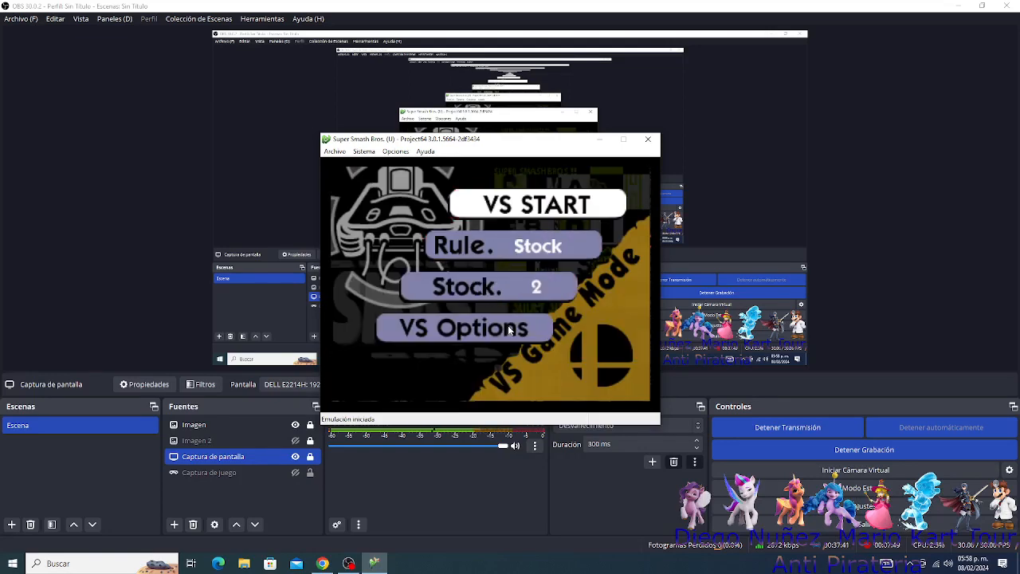
Return to the character select with Samus against three level-3 CPU fighters at 2 stocks.
{"action": "left_click", "coordinate": [537, 204]}
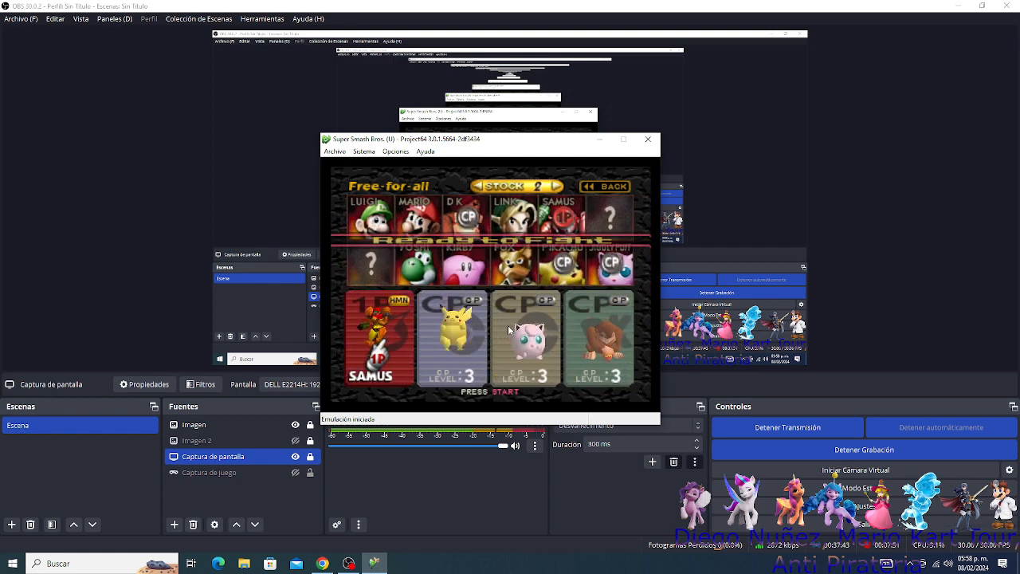